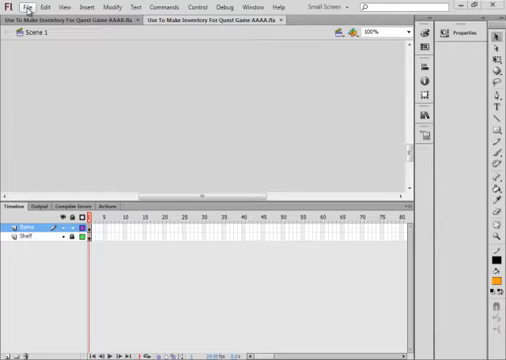
# Create a new ActionScript 3.0 document at 1024 × 768 pixels
pyautogui.click(22, 5)
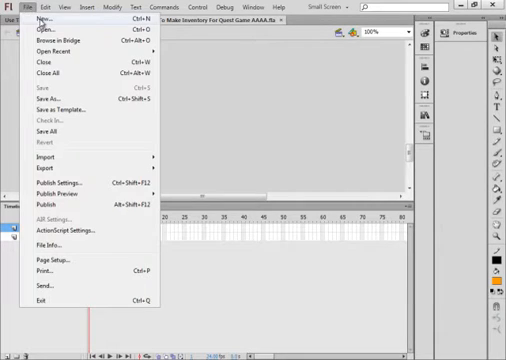
pyautogui.click(40, 19)
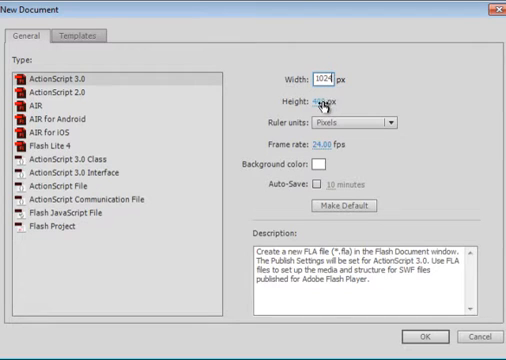
pyautogui.click(329, 103)
pyautogui.write('768')
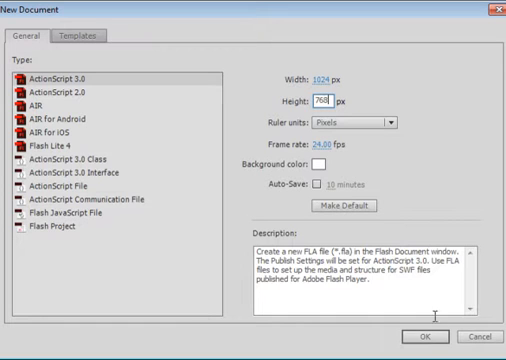
pyautogui.click(417, 334)
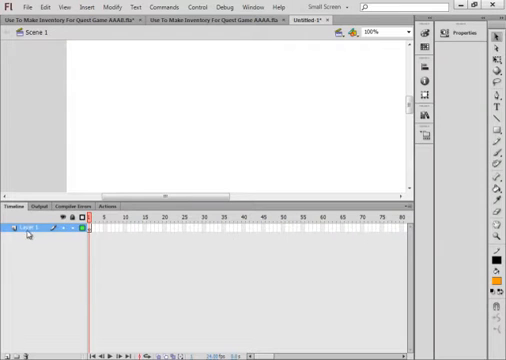
# Rename the layer to Map, fit the stage in the window, and add the orange background
pyautogui.doubleClick(30, 234)
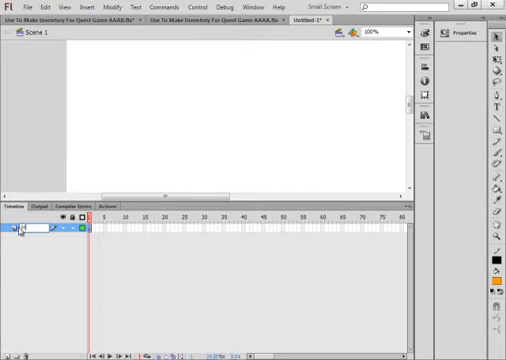
pyautogui.write('Map')
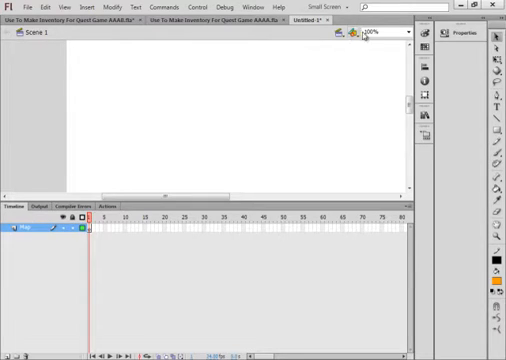
pyautogui.click(400, 33)
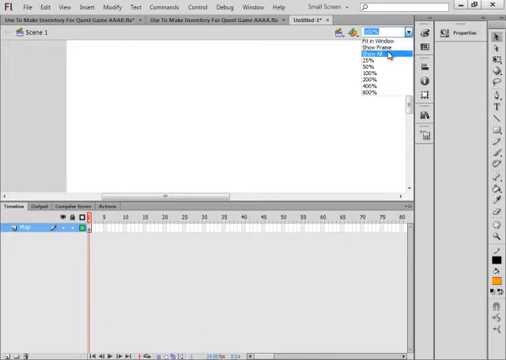
pyautogui.click(370, 46)
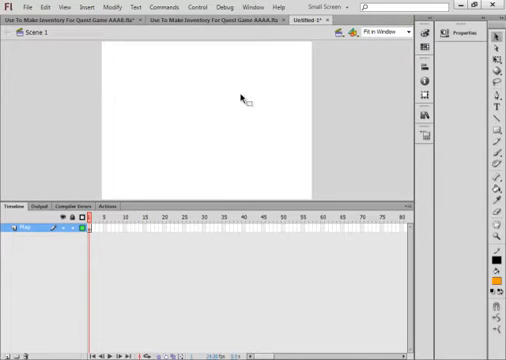
pyautogui.moveTo(195, 92)
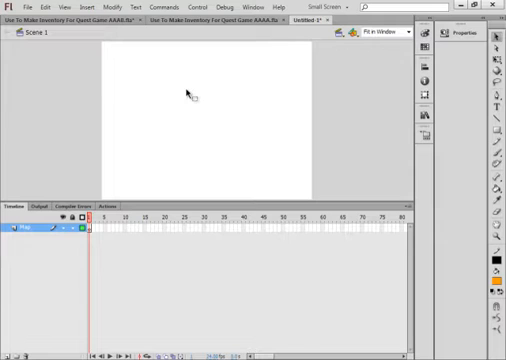
pyautogui.moveTo(168, 91)
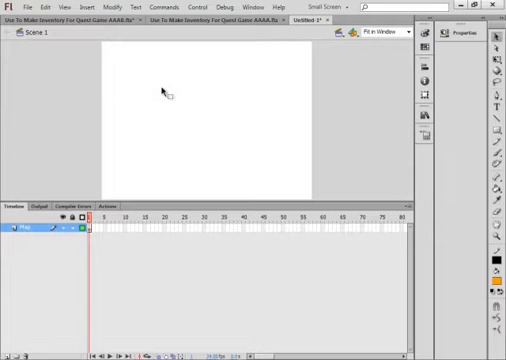
pyautogui.rightClick(165, 95)
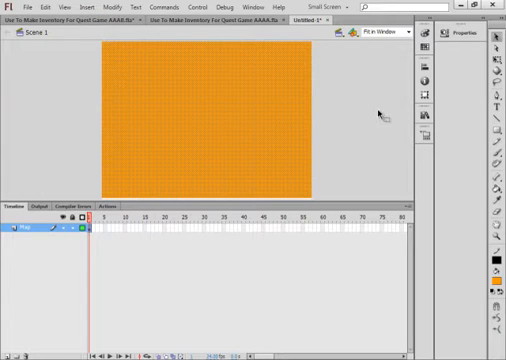
pyautogui.moveTo(228, 87)
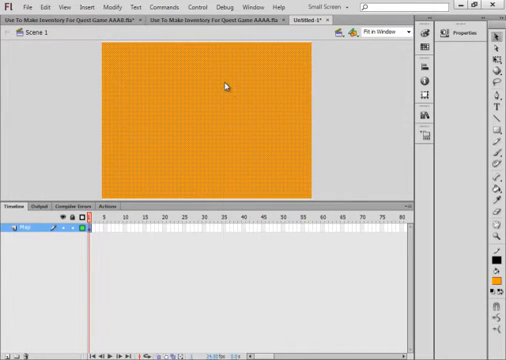
# Convert the orange background into a movie clip symbol named Map_mc
pyautogui.rightClick(225, 86)
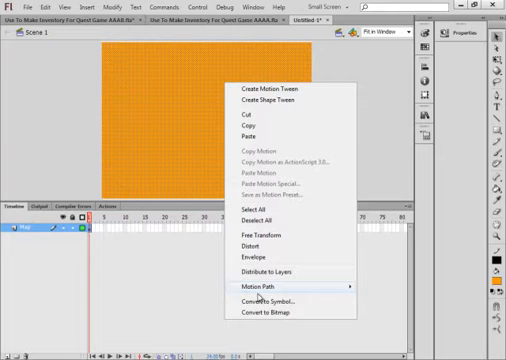
pyautogui.moveTo(275, 301)
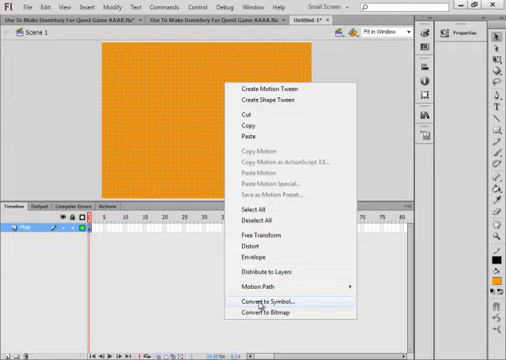
pyautogui.click(271, 298)
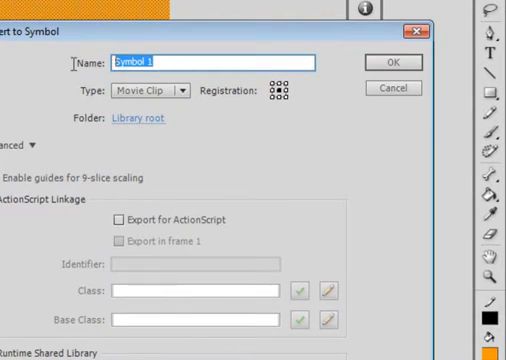
pyautogui.write('Map')
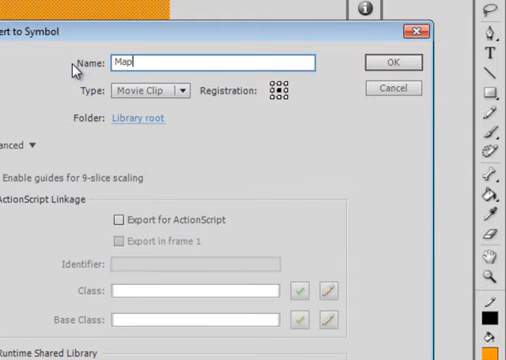
pyautogui.write('_mc')
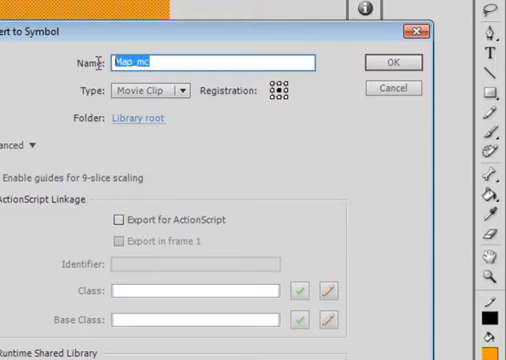
pyautogui.rightClick(215, 62)
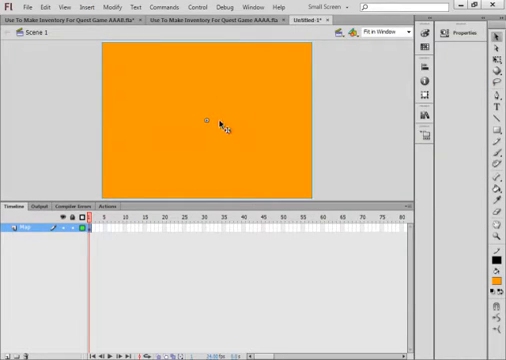
pyautogui.moveTo(212, 128)
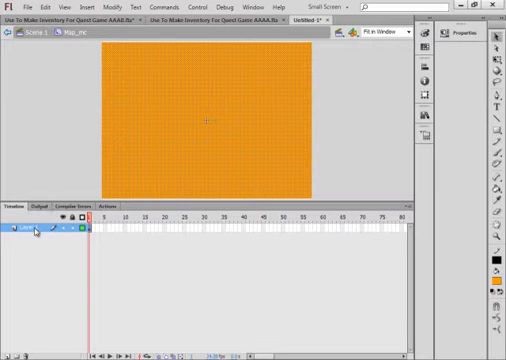
# Rename the base layer BG, add a Water layer, and paste the water shape in place
pyautogui.doubleClick(25, 227)
pyautogui.write('BG')
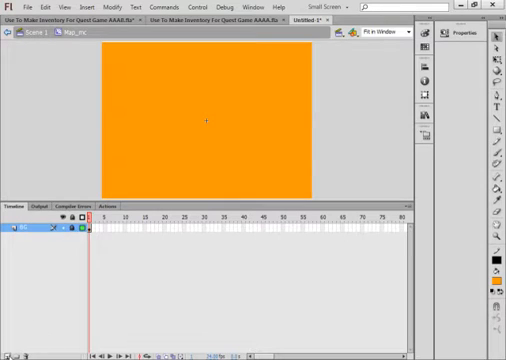
pyautogui.click(8, 235)
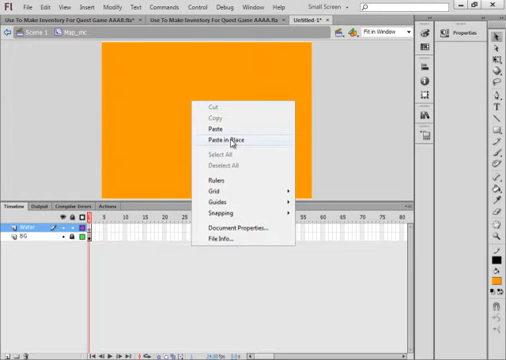
pyautogui.click(227, 141)
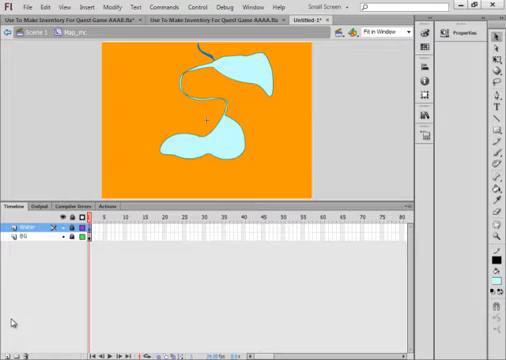
pyautogui.click(13, 224)
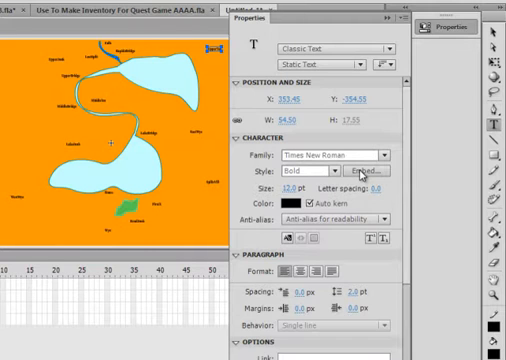
# Embed the bold Times New Roman font for the labels and fit the map in view
pyautogui.click(373, 173)
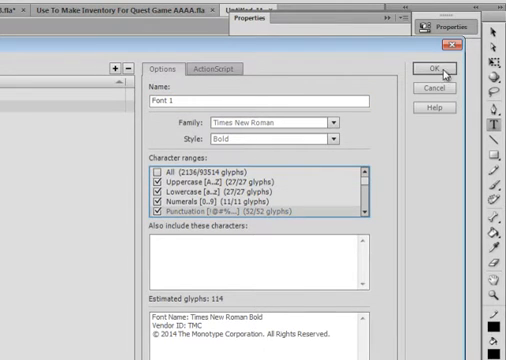
pyautogui.click(436, 68)
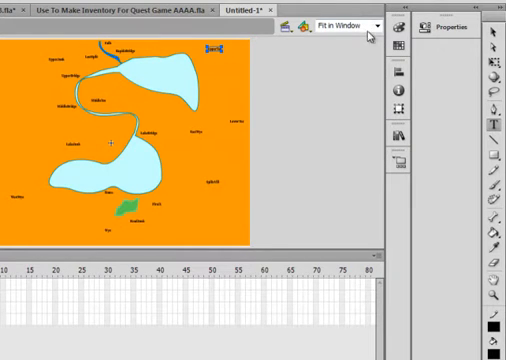
pyautogui.click(333, 26)
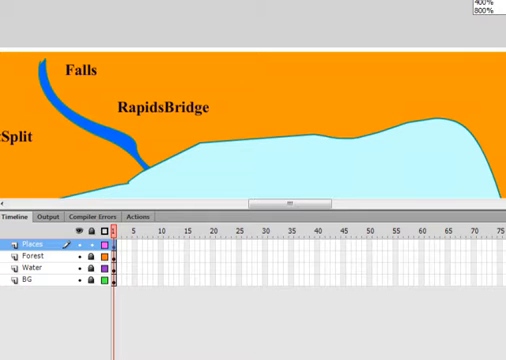
pyautogui.click(485, 5)
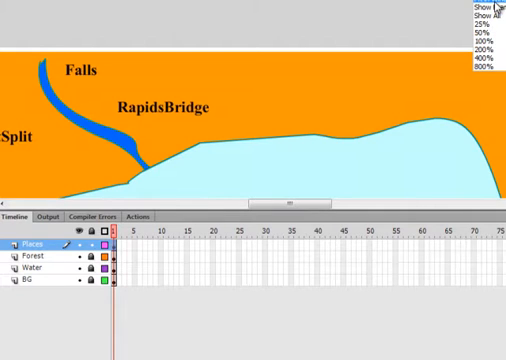
pyautogui.click(485, 20)
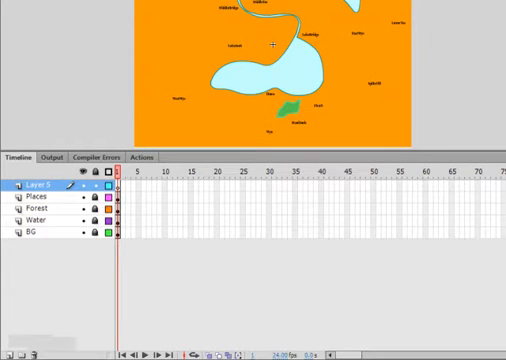
pyautogui.moveTo(399, 272)
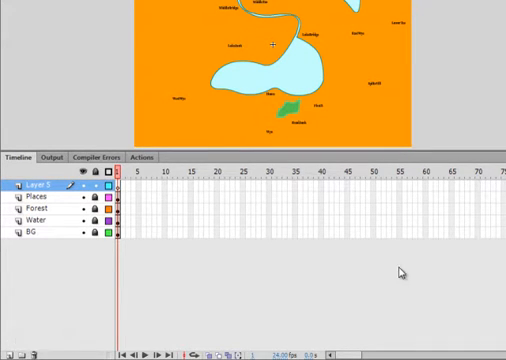
# Rename the paths layer PathsA, then add and rename a PathsB layer above it
pyautogui.doubleClick(30, 187)
pyautogui.write('Paths A')
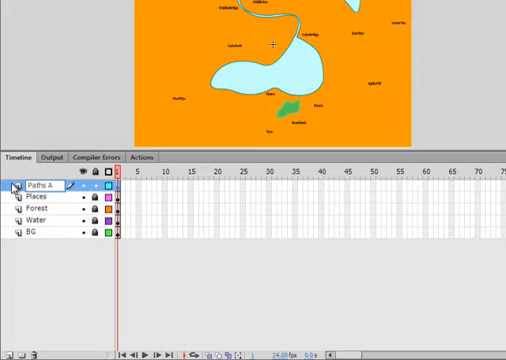
pyautogui.rightClick(180, 124)
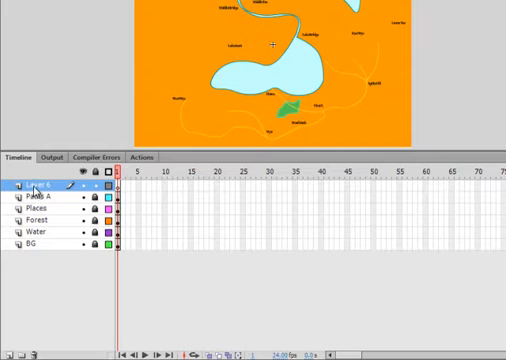
pyautogui.doubleClick(40, 186)
pyautogui.write('PathsB')
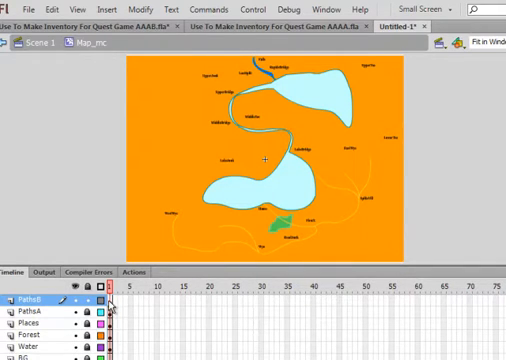
pyautogui.rightClick(205, 138)
pyautogui.write('Buttons')
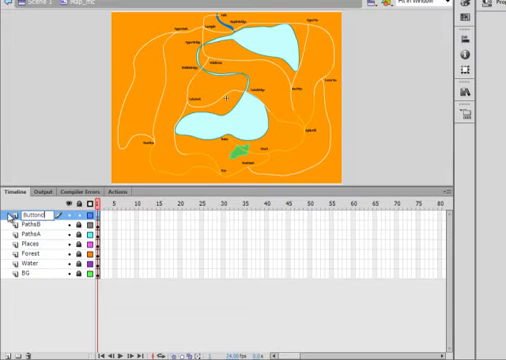
pyautogui.moveTo(365, 145)
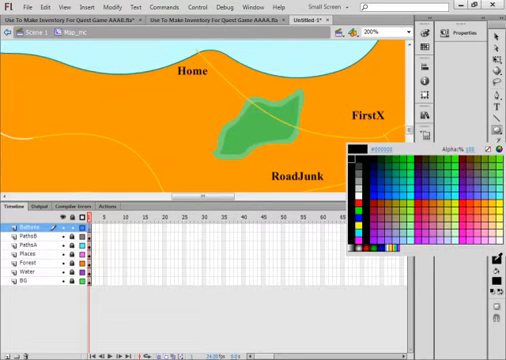
# Choose red as the fill colour for the Buttons layer
pyautogui.click(415, 202)
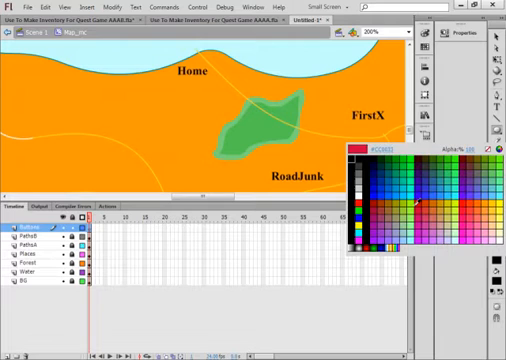
pyautogui.click(350, 150)
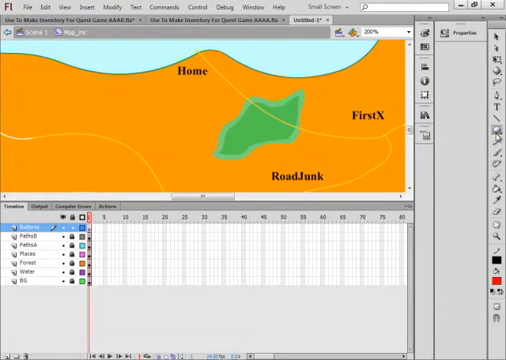
# Draw a red circle at Home and convert it to a button symbol named Home
pyautogui.click(494, 131)
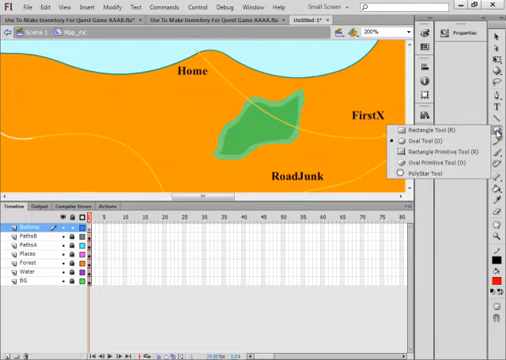
pyautogui.moveTo(203, 97)
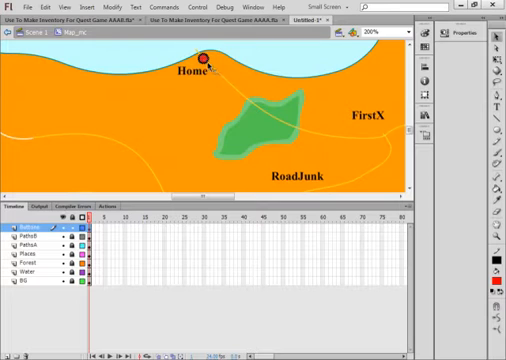
pyautogui.rightClick(207, 62)
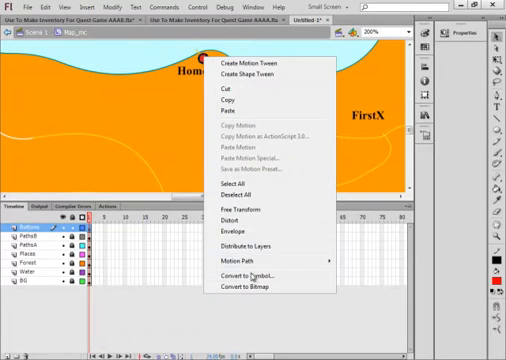
pyautogui.click(247, 273)
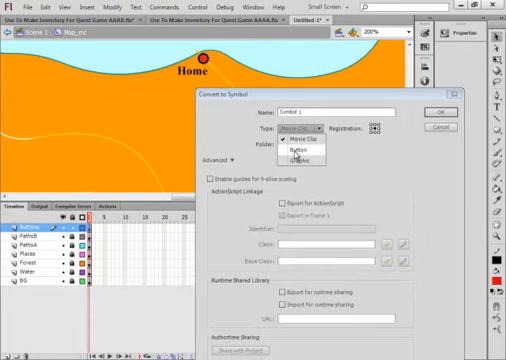
pyautogui.click(306, 141)
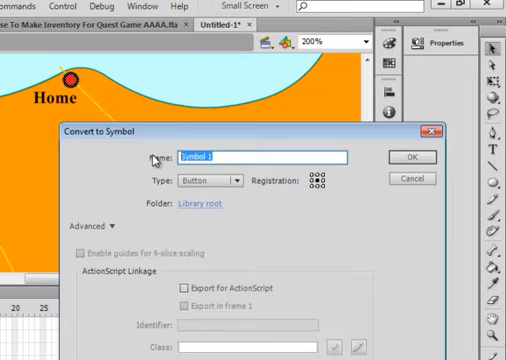
pyautogui.write('Home_btn')
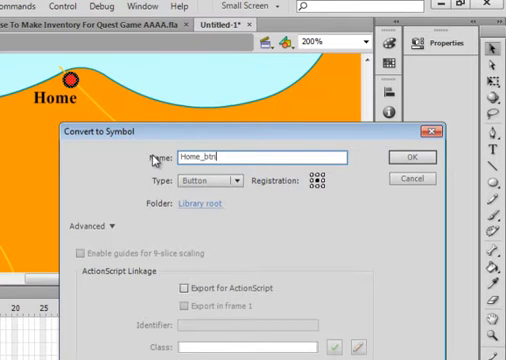
# Give the button the instance name Home_btn in Properties
pyautogui.tripleClick(260, 157)
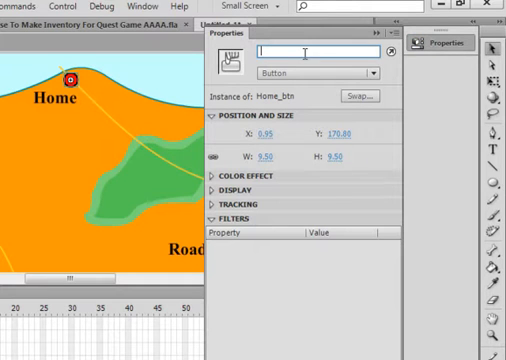
pyautogui.write('Home_btn')
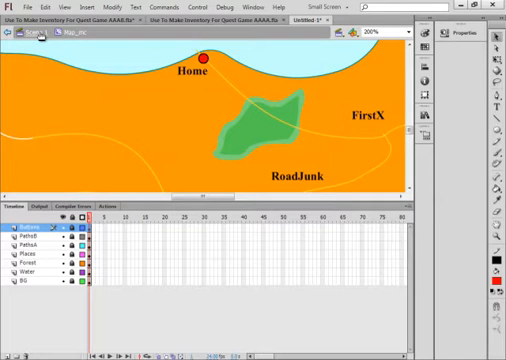
# Return to Scene 1, fit the map in the window, and add a layer above Map
pyautogui.click(31, 37)
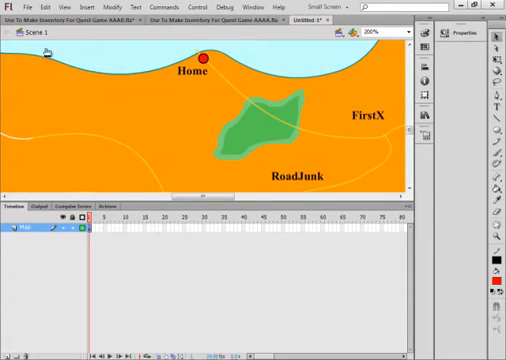
pyautogui.click(385, 33)
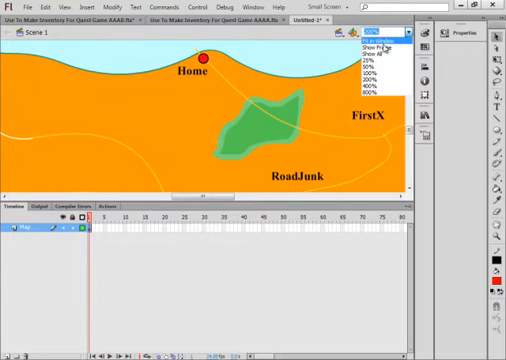
pyautogui.click(366, 39)
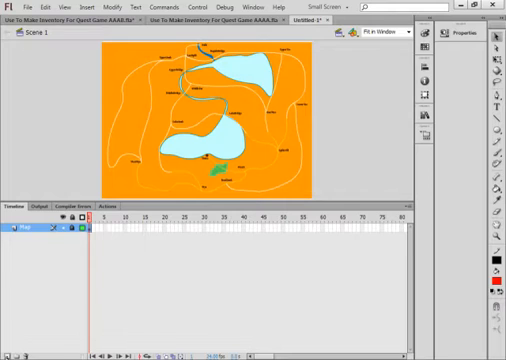
pyautogui.click(13, 234)
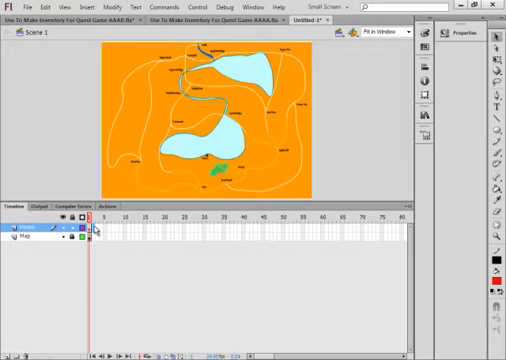
# Rename the new top layer Shelf
pyautogui.rightClick(98, 227)
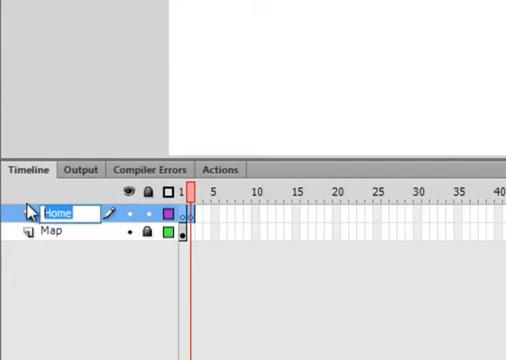
pyautogui.write('Shelf')
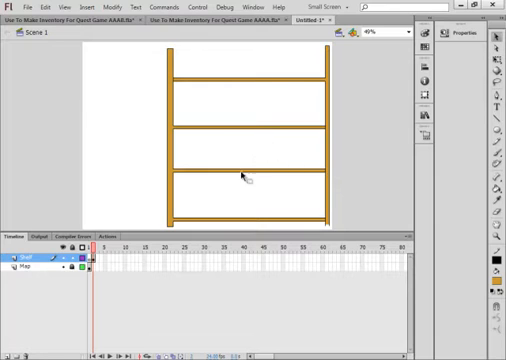
pyautogui.moveTo(117, 79)
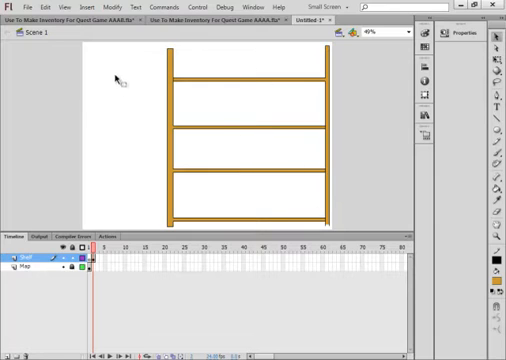
pyautogui.moveTo(150, 95)
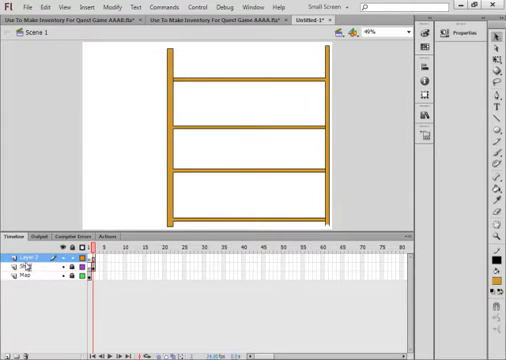
pyautogui.doubleClick(22, 261)
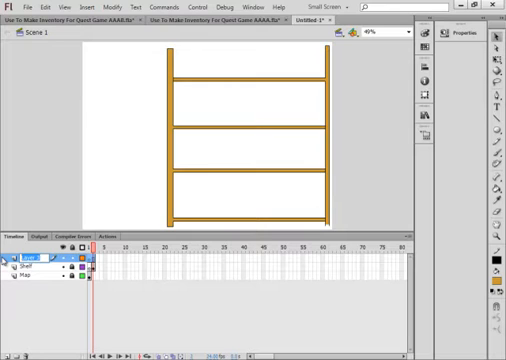
pyautogui.doubleClick(27, 262)
pyautogui.write('Items')
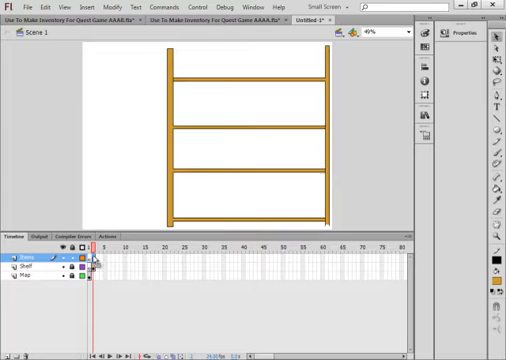
pyautogui.rightClick(94, 262)
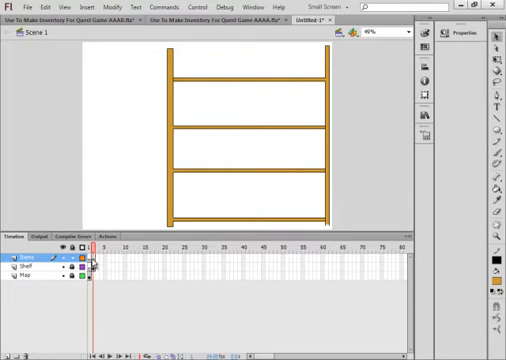
pyautogui.moveTo(213, 112)
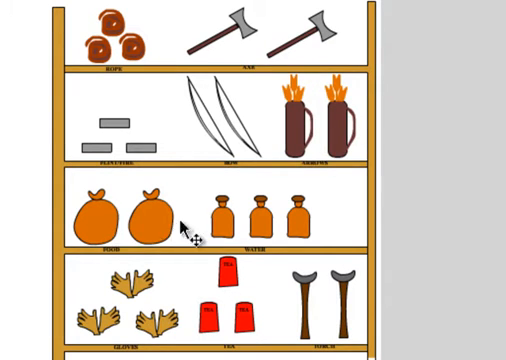
pyautogui.moveTo(105, 305)
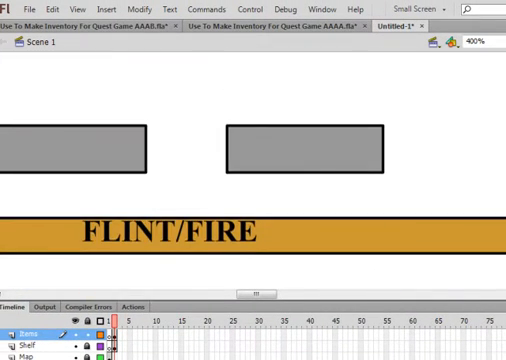
pyautogui.click(479, 41)
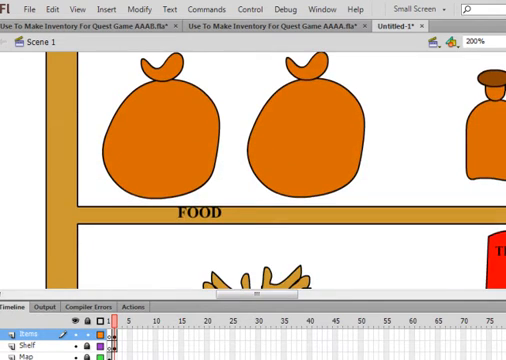
pyautogui.scroll(-3)
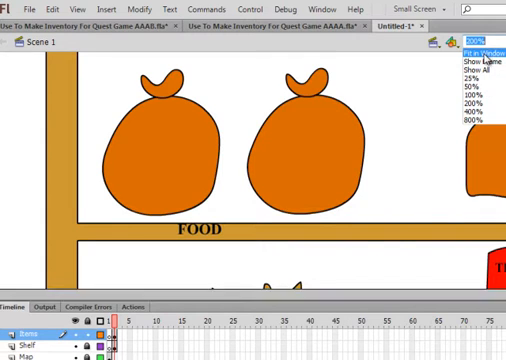
pyautogui.click(471, 52)
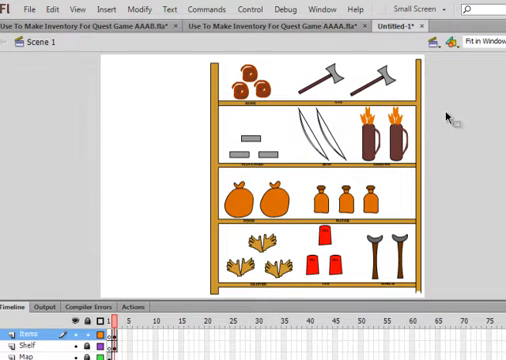
pyautogui.moveTo(205, 225)
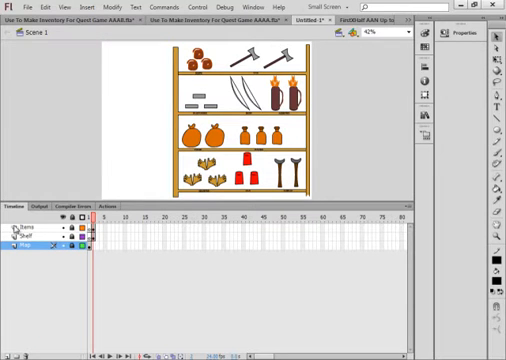
# Add a FrmLab layer with a Home keyframe label at frame 10 and extend Items and Shelf to frame 10
pyautogui.click(20, 225)
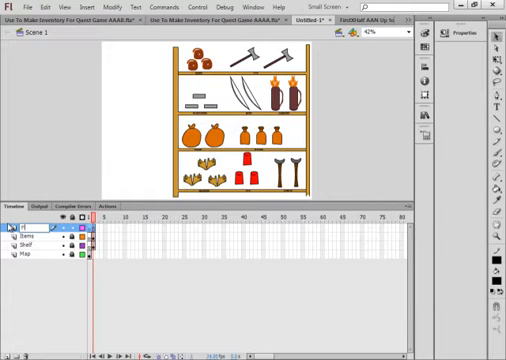
pyautogui.doubleClick(30, 225)
pyautogui.write('PriceLab')
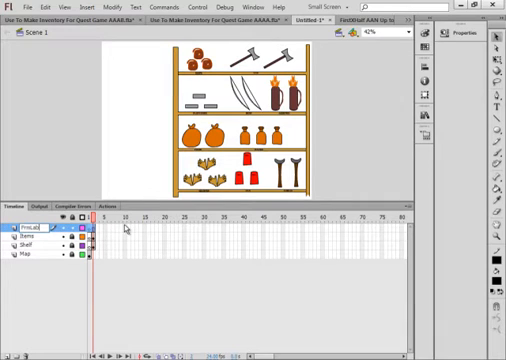
pyautogui.rightClick(122, 226)
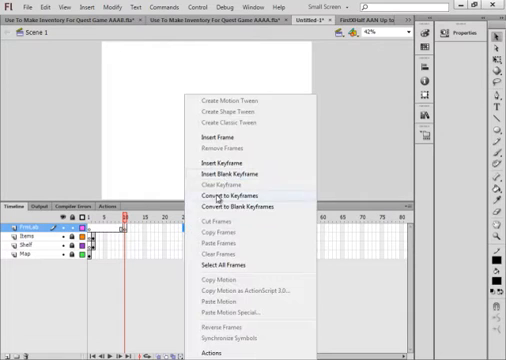
pyautogui.click(242, 205)
pyautogui.write('H')
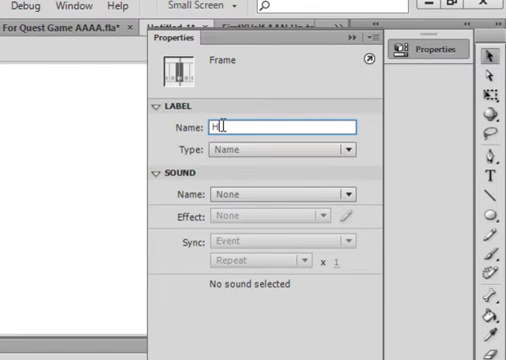
pyautogui.write('ome')
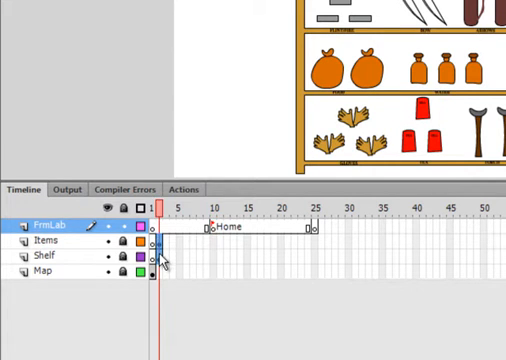
pyautogui.click(45, 256)
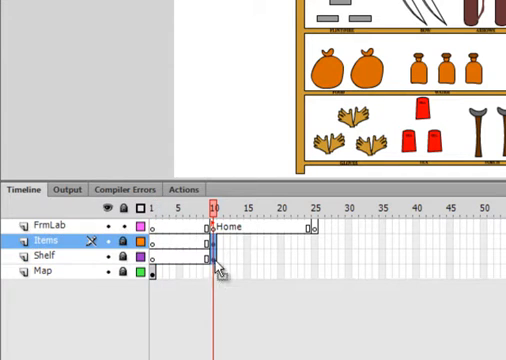
pyautogui.moveTo(218, 268)
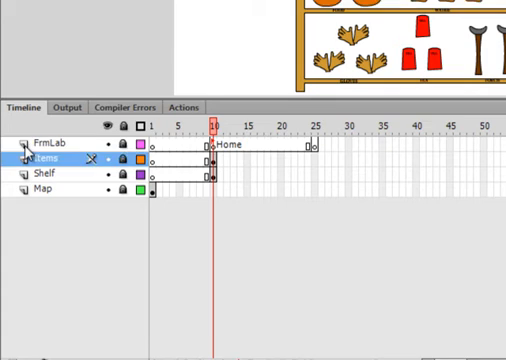
# Create a new top layer named AS and select its frame 1
pyautogui.click(40, 131)
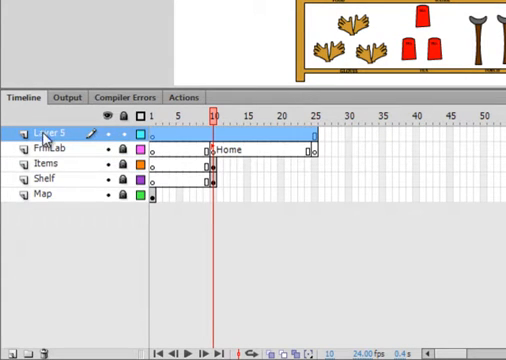
pyautogui.doubleClick(47, 132)
pyautogui.write('A')
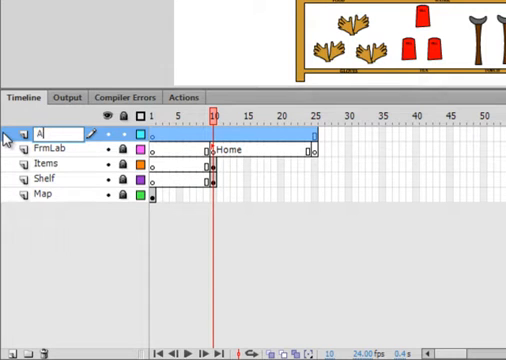
pyautogui.write('S')
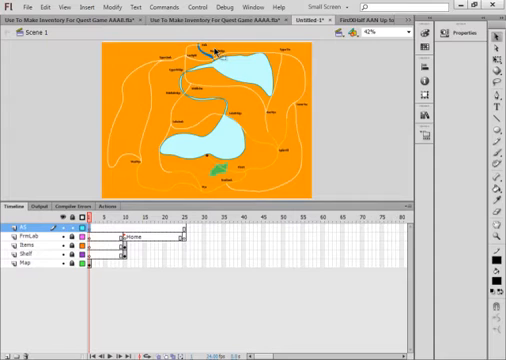
pyautogui.click(267, 5)
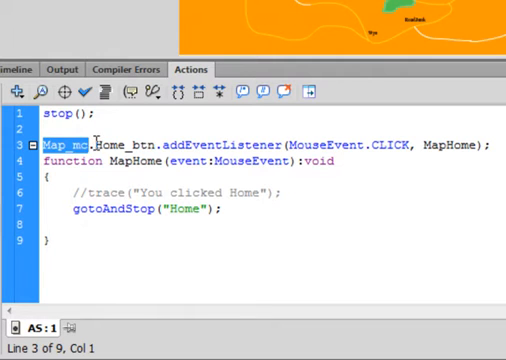
# Review the Map_mc addEventListener line listening for MouseEvent.CLICK
pyautogui.doubleClick(120, 144)
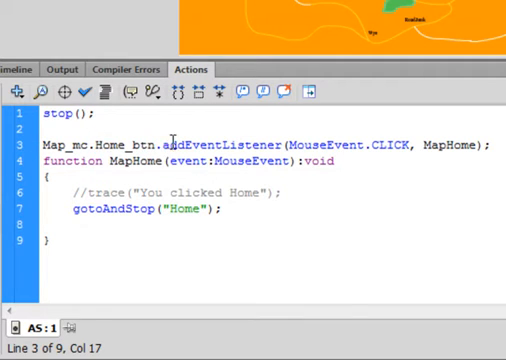
pyautogui.doubleClick(218, 145)
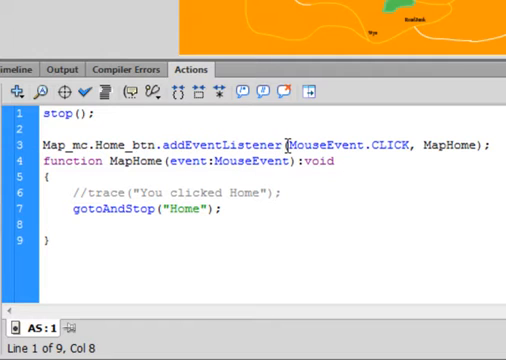
pyautogui.doubleClick(318, 145)
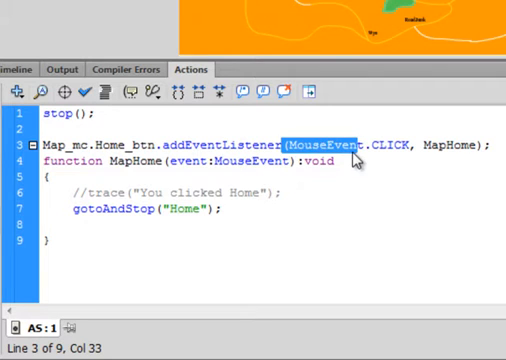
pyautogui.click(372, 145)
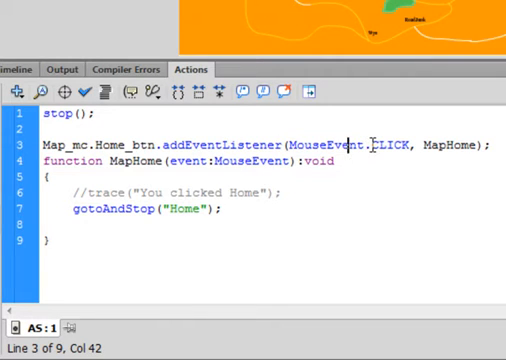
pyautogui.doubleClick(391, 146)
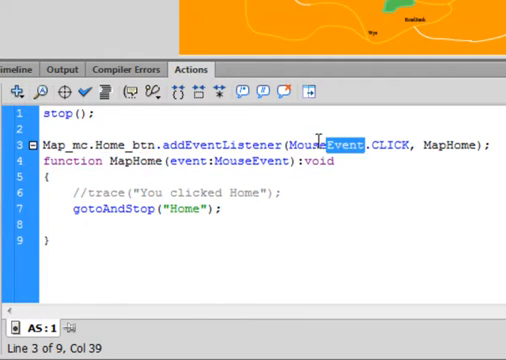
# Check the handler's MouseEvent and void signature, uncomment the trace, and check gotoAndStop Home
pyautogui.doubleClick(246, 161)
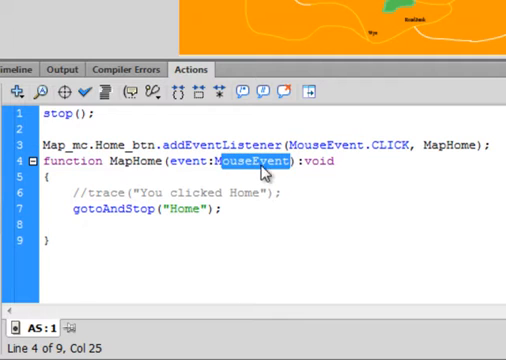
pyautogui.click(313, 160)
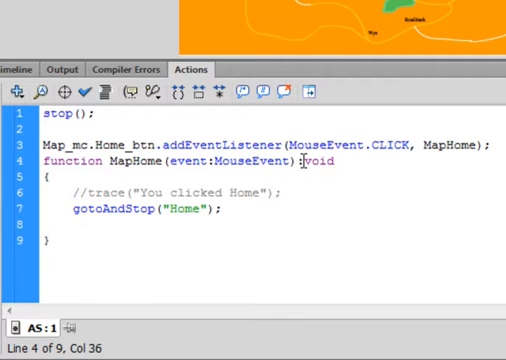
pyautogui.doubleClick(322, 159)
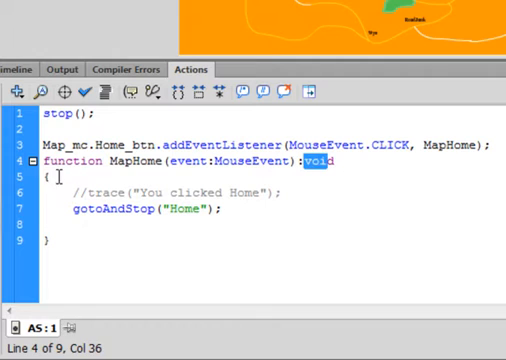
pyautogui.click(42, 180)
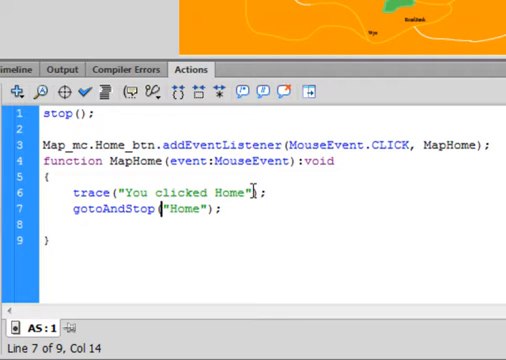
pyautogui.doubleClick(195, 191)
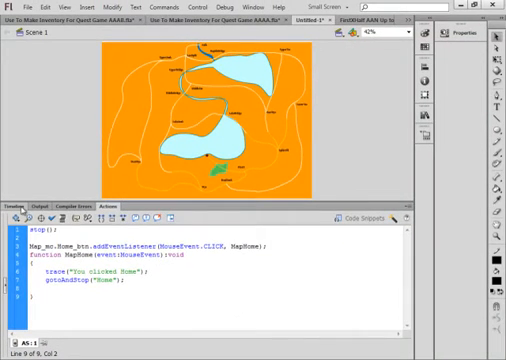
# Test the movie, click Home on the map to see 'You clicked Home', then close the window
pyautogui.click(24, 205)
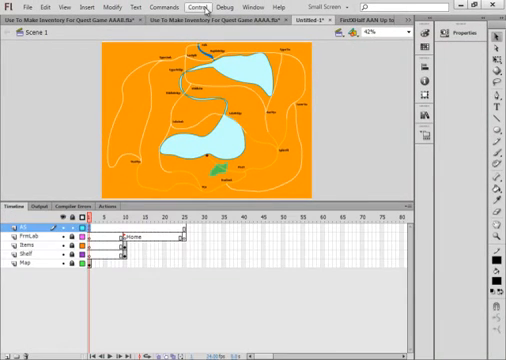
pyautogui.click(206, 9)
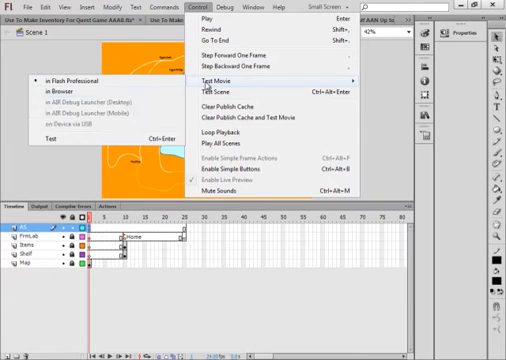
pyautogui.click(219, 79)
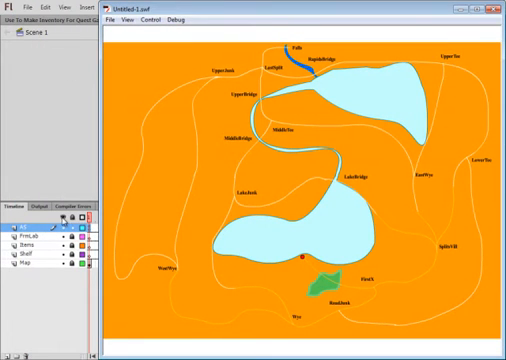
pyautogui.moveTo(303, 185)
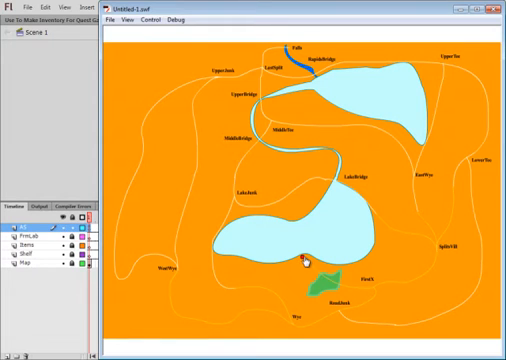
pyautogui.click(312, 263)
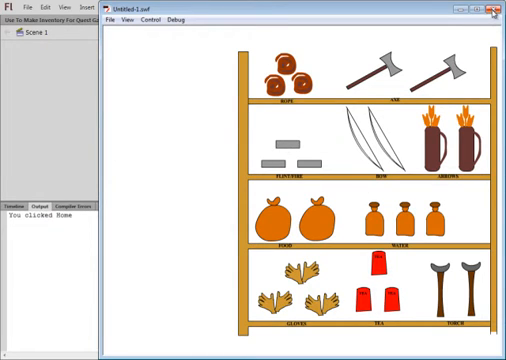
pyautogui.click(497, 11)
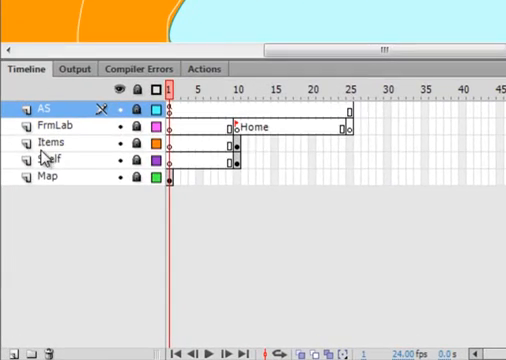
# Rename the new layer Inven, add a keyframe at frame 10, and zoom out to 50%
pyautogui.click(47, 141)
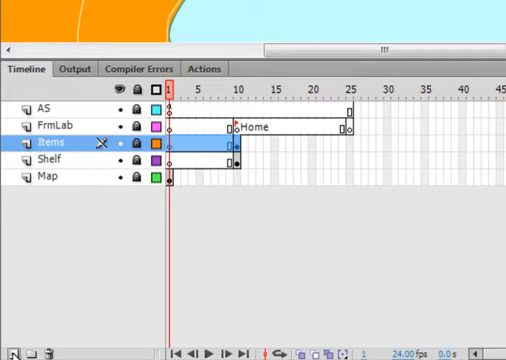
pyautogui.doubleClick(48, 146)
pyautogui.write('Inven')
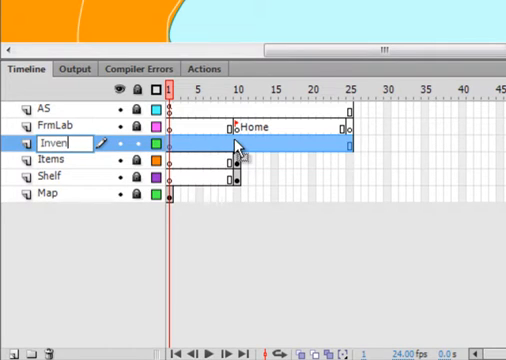
pyautogui.click(240, 88)
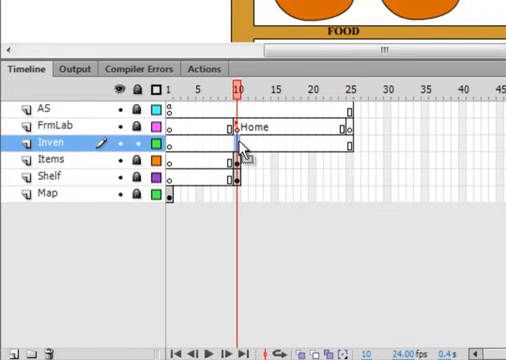
pyautogui.rightClick(240, 145)
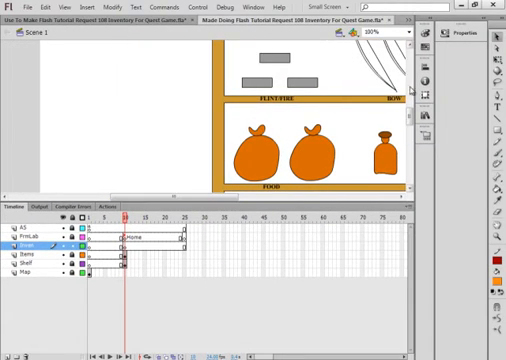
pyautogui.scroll(-3)
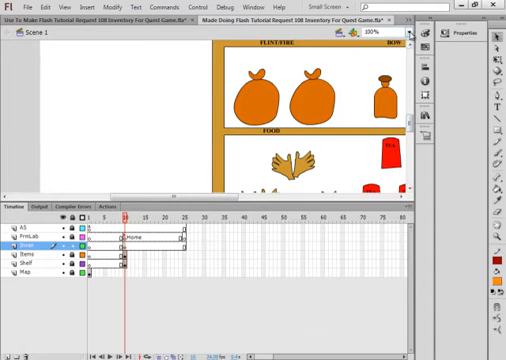
pyautogui.click(397, 33)
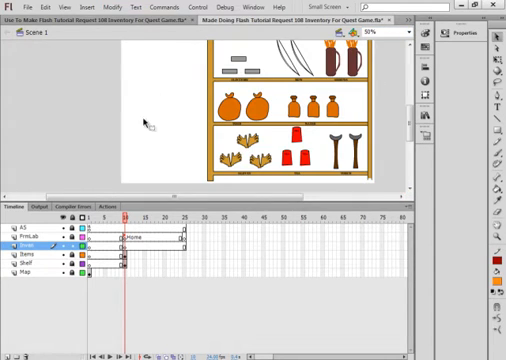
# Paste the orange inventory panel onto the stage and fit the scene in the window
pyautogui.rightClick(148, 120)
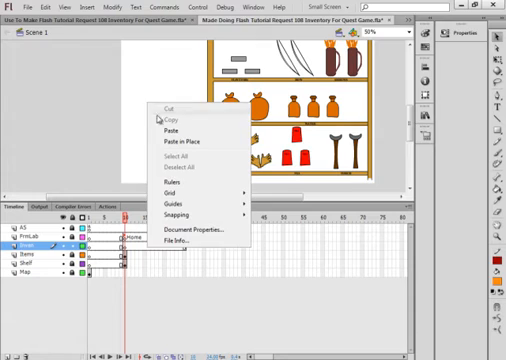
pyautogui.click(180, 139)
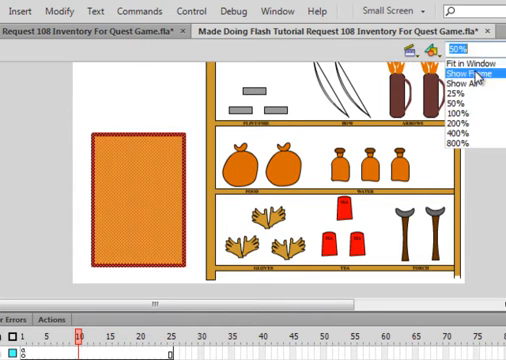
pyautogui.click(455, 67)
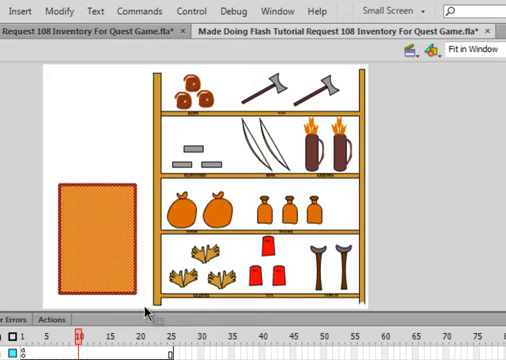
# Convert the orange panel into a movie clip named Inv_mc
pyautogui.rightClick(105, 185)
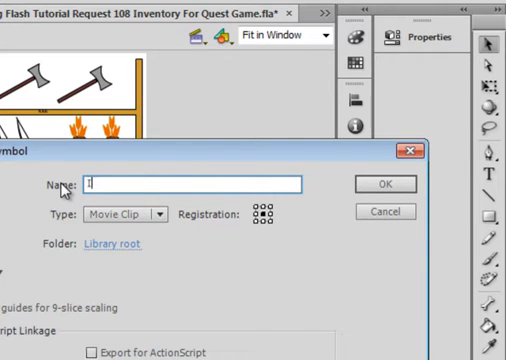
pyautogui.write('Inv')
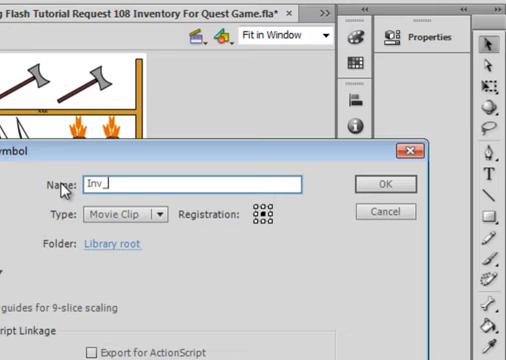
pyautogui.write('_mc')
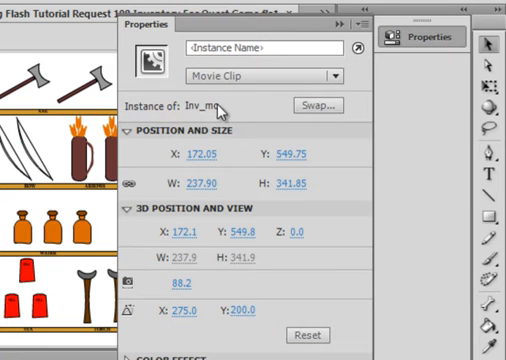
pyautogui.rightClick(265, 47)
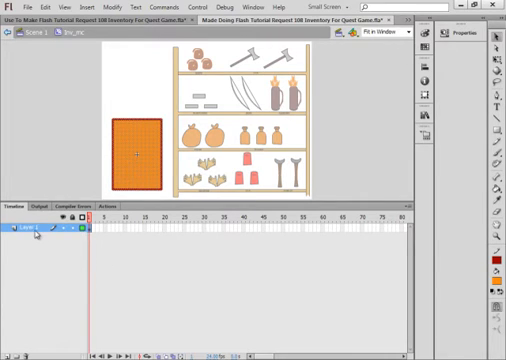
# Edit Inv_mc, add a second layer, and stack small item icons along the panel's left side
pyautogui.doubleClick(22, 228)
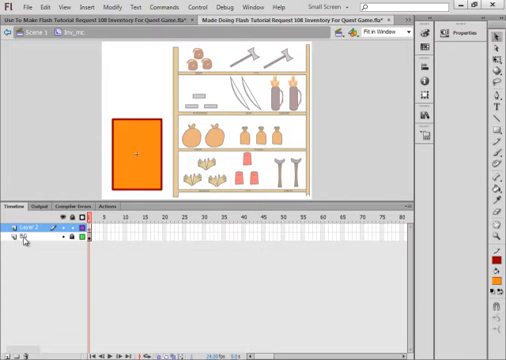
pyautogui.doubleClick(30, 225)
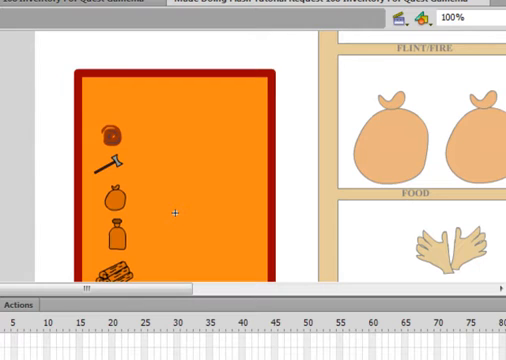
pyautogui.moveTo(160, 193)
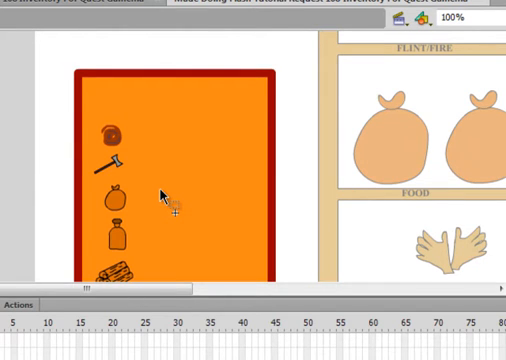
pyautogui.scroll(-3)
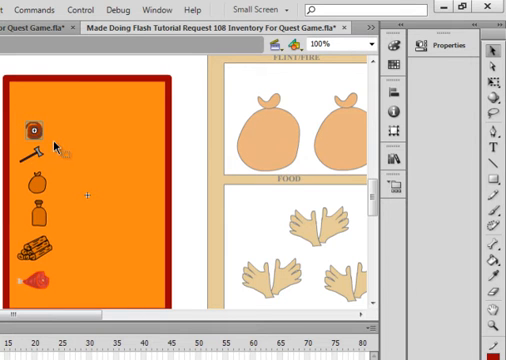
# Make the small water, firewood and meat icons movie clips named Water2_mc, FirWod2_mc and Meat2_mc
pyautogui.rightClick(33, 128)
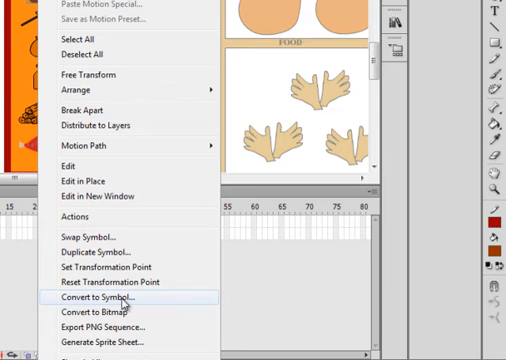
pyautogui.click(103, 298)
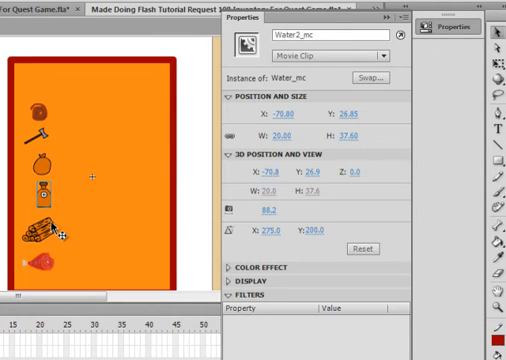
pyautogui.click(40, 225)
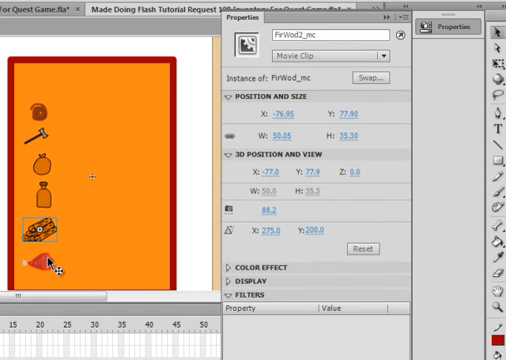
pyautogui.click(38, 265)
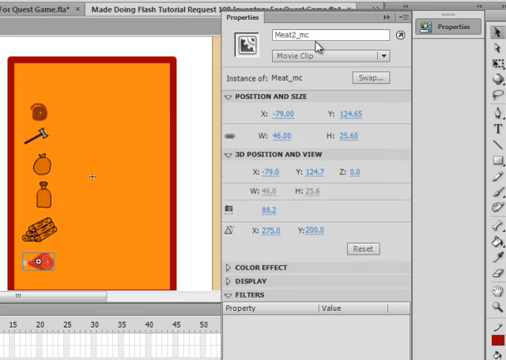
pyautogui.moveTo(390, 30)
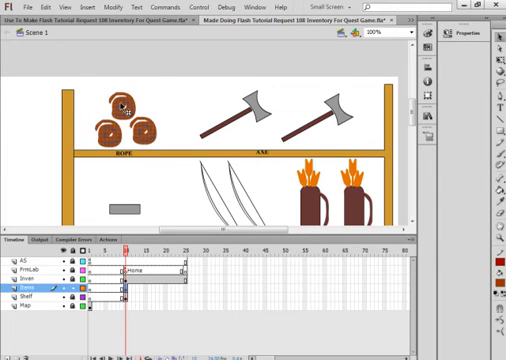
# Convert the shelf rope and axe into movie clips named Rope1_mc and Axe1_mc
pyautogui.rightClick(118, 108)
pyautogui.write('Rope ')
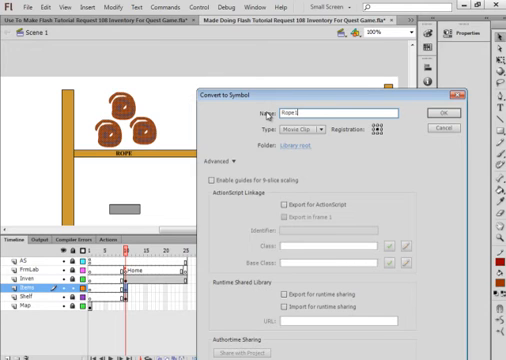
pyautogui.write('1_mc')
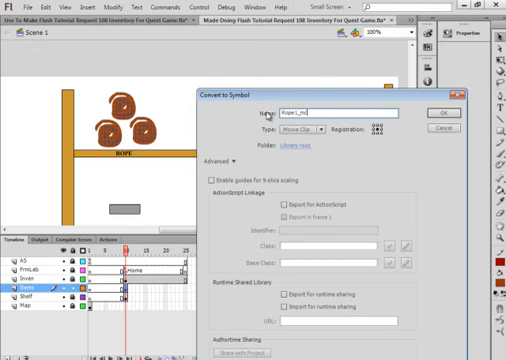
pyautogui.tripleClick(350, 111)
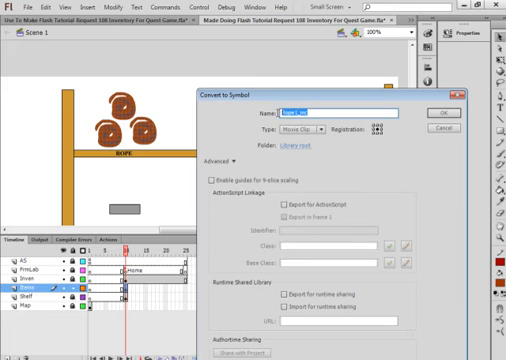
pyautogui.moveTo(413, 120)
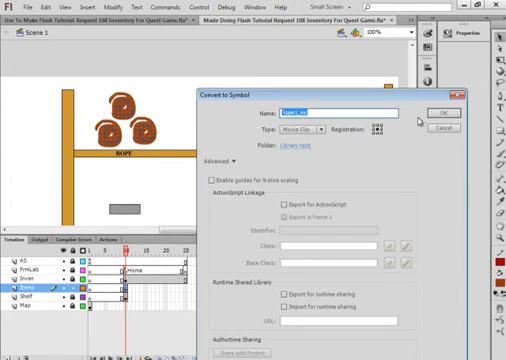
pyautogui.click(438, 113)
pyautogui.write('Axe1')
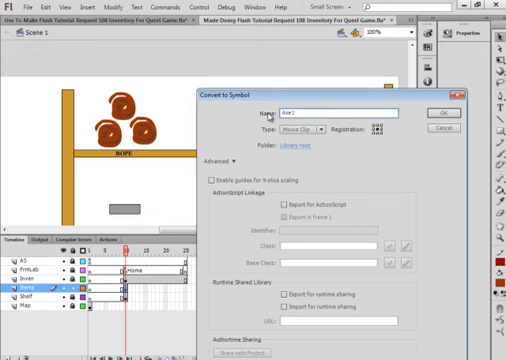
pyautogui.write('_mc')
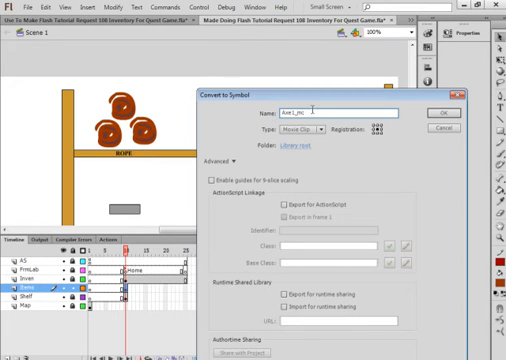
pyautogui.rightClick(350, 113)
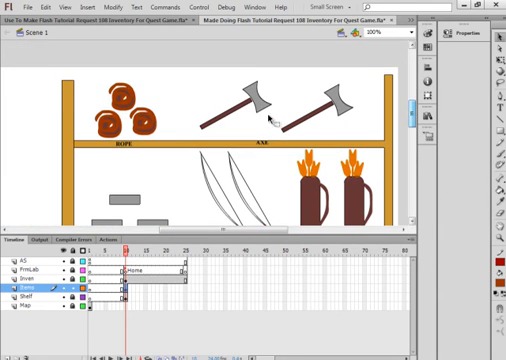
# Select the rope on the shelf and show its properties with instance name Rope1_mc
pyautogui.click(118, 110)
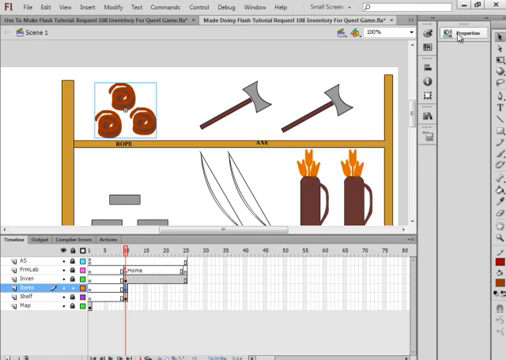
pyautogui.click(452, 35)
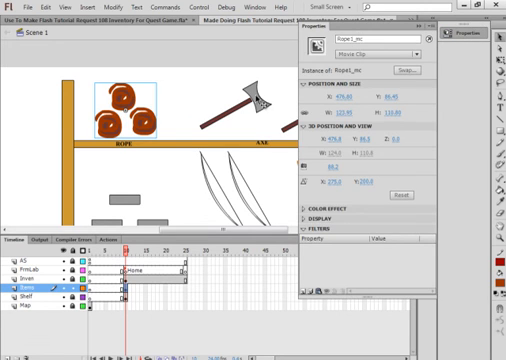